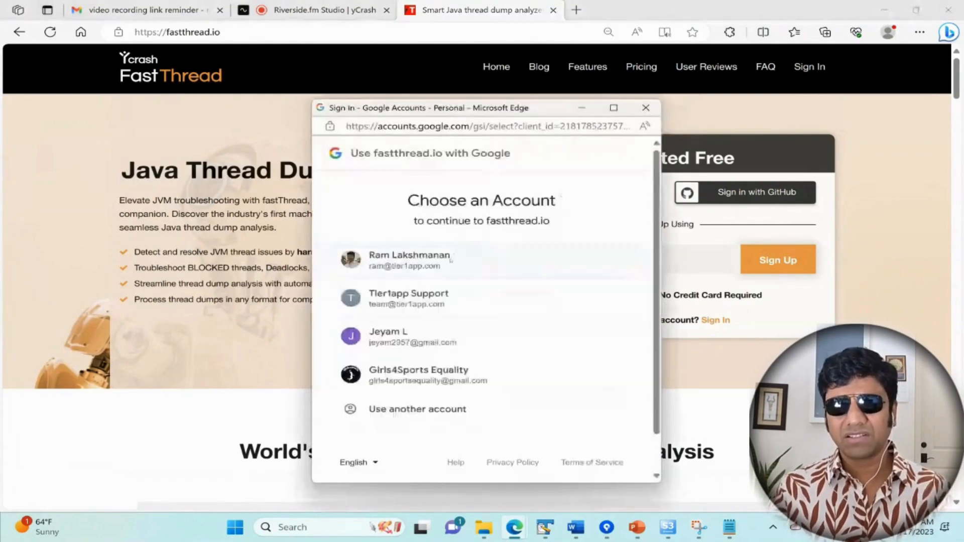
Sign in with Google and attach hs_err_pid25035 (1).log to the dashboard upload form.
{"action": "left_click", "coordinate": [409, 260]}
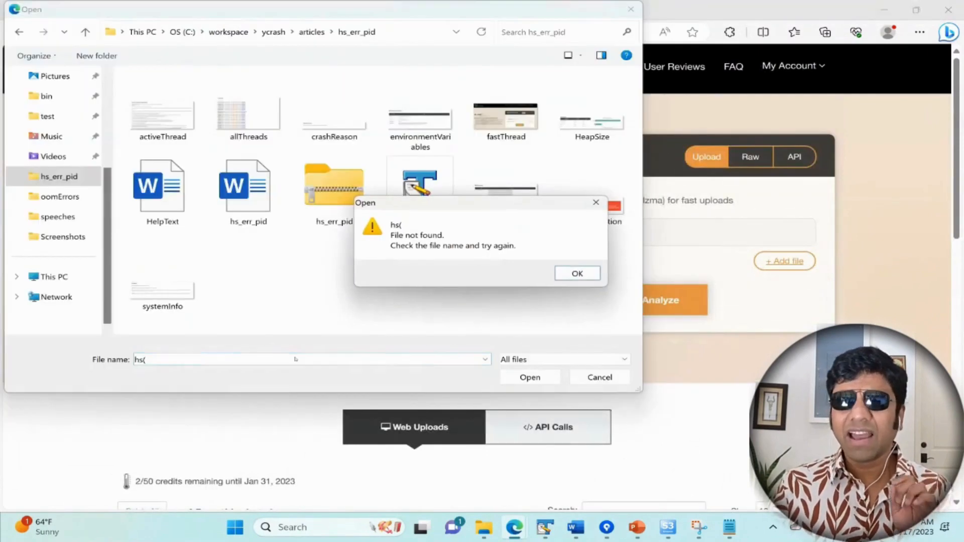
{"action": "left_click", "coordinate": [576, 273]}
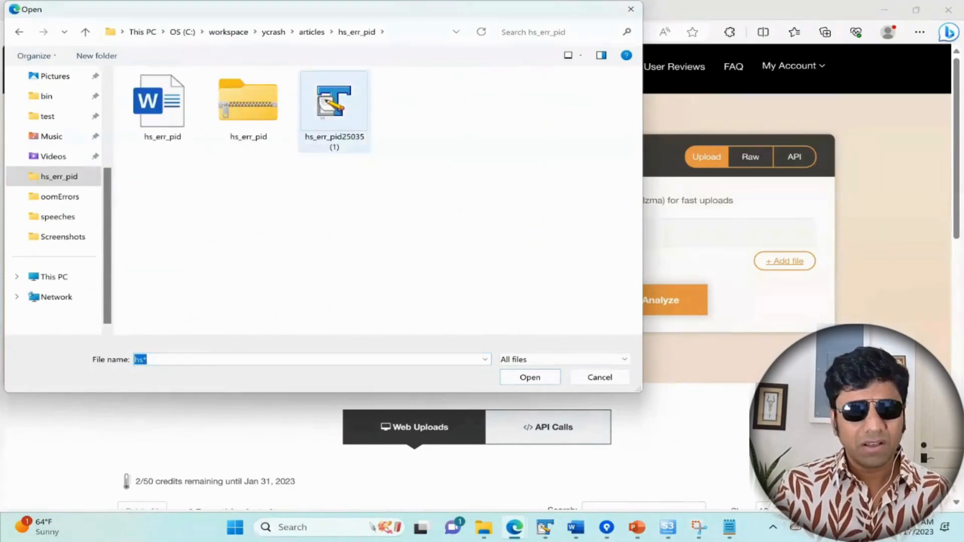
{"action": "left_click", "coordinate": [528, 377]}
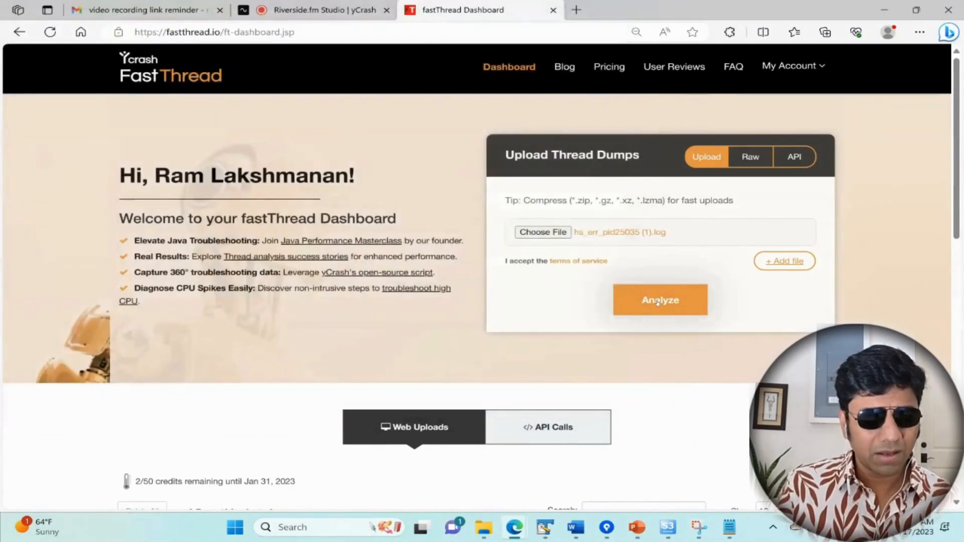
Analyze the attached log and scroll the report's crash reason and heap sizes.
{"action": "left_click", "coordinate": [660, 300]}
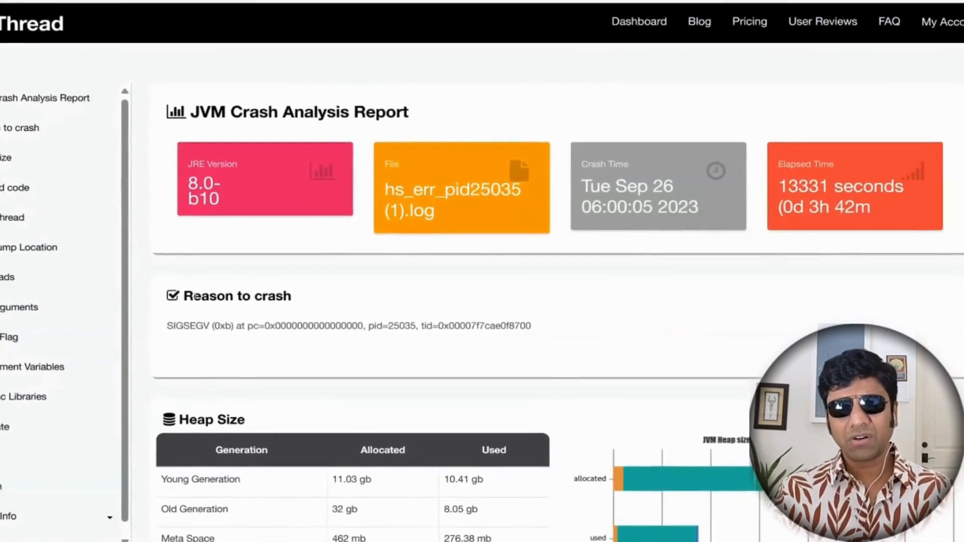
{"action": "scroll", "scroll_direction": "down", "scroll_amount": 3}
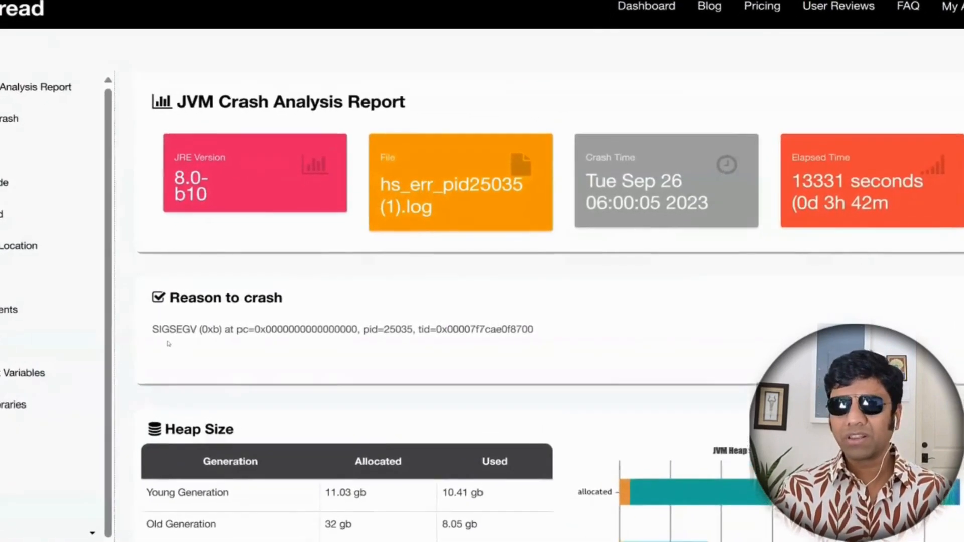
{"action": "scroll", "scroll_direction": "down", "scroll_amount": 3}
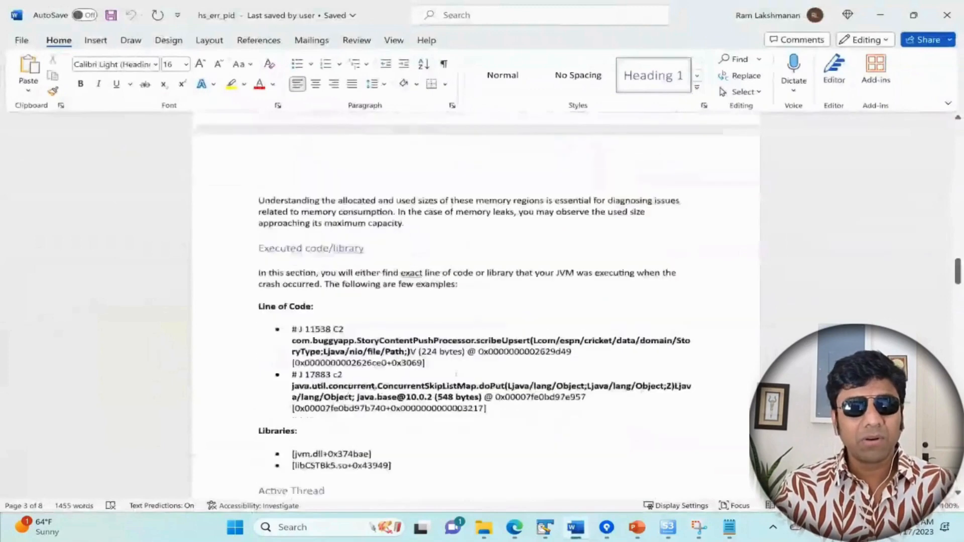
Scroll the Word hs_err_pid article down to its Executed code/library heading.
{"action": "scroll", "scroll_direction": "down", "scroll_amount": 3}
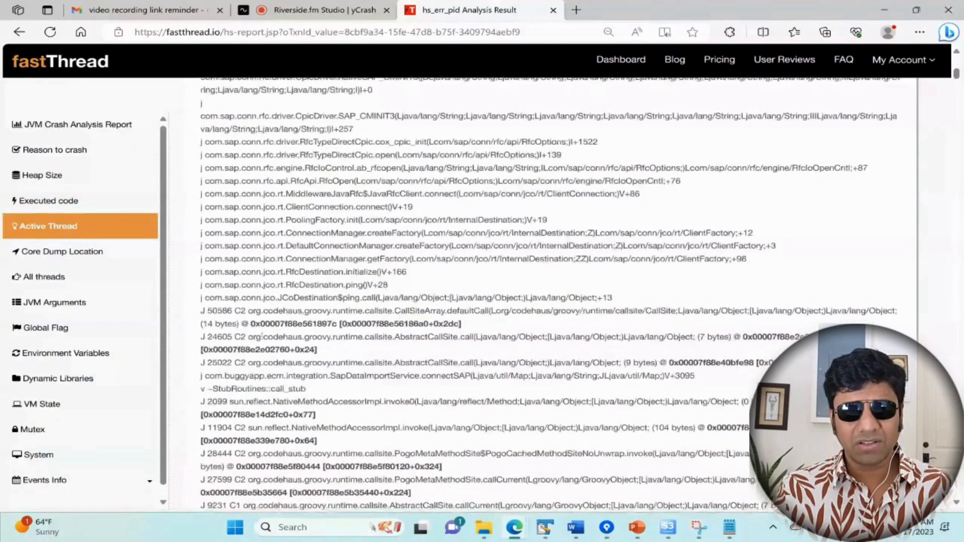
Inspect the Active Thread stack trace's SAP connector frames, then jump to All threads.
{"action": "scroll", "scroll_direction": "down", "scroll_amount": 3}
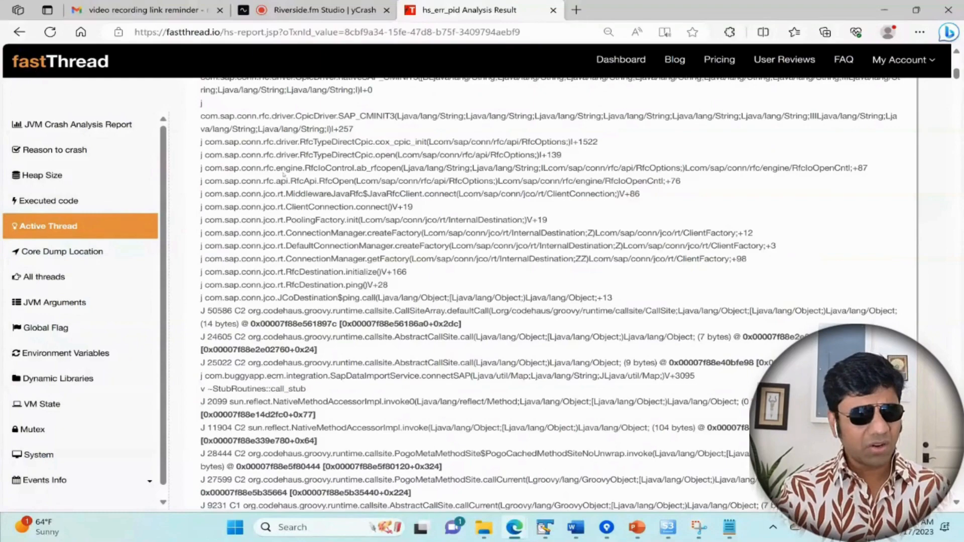
{"action": "left_click", "coordinate": [50, 200]}
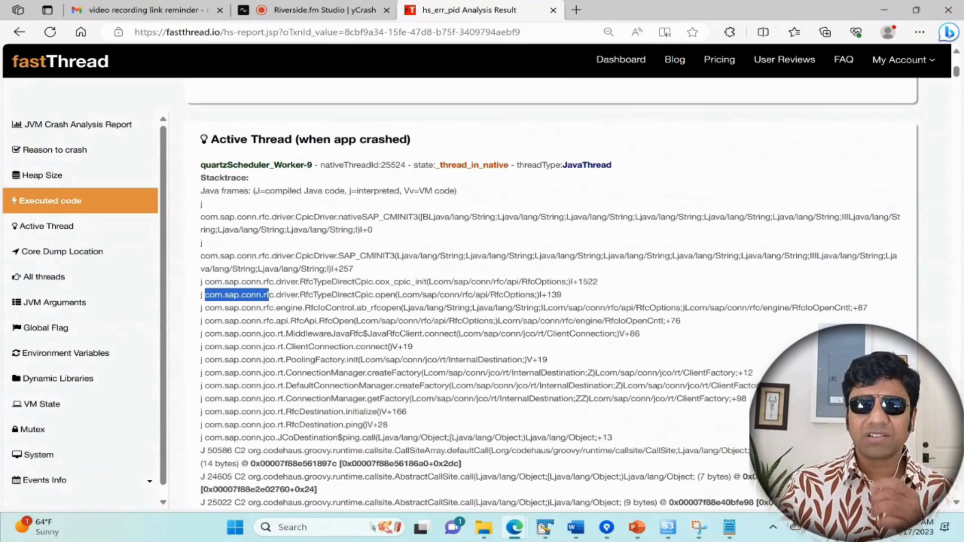
{"action": "left_click", "coordinate": [237, 295]}
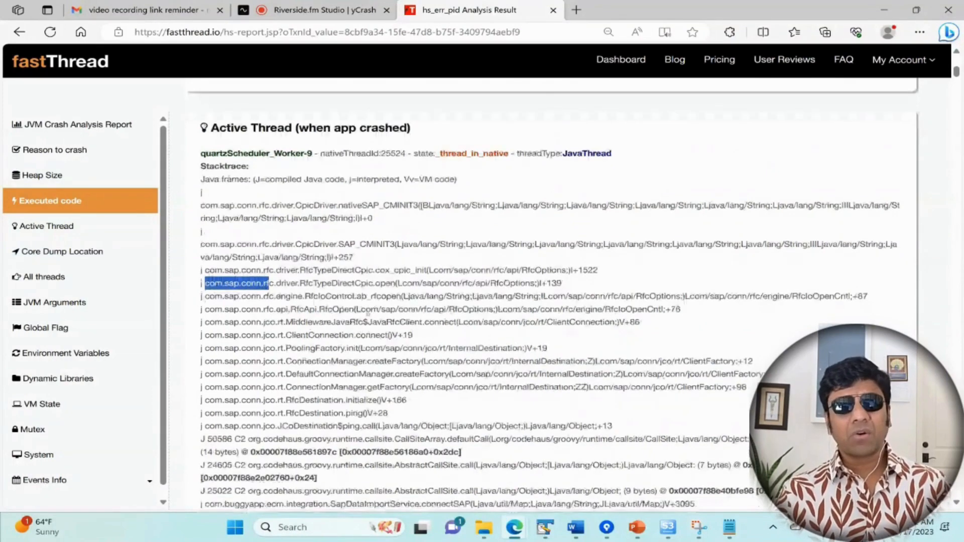
{"action": "left_click", "coordinate": [43, 277]}
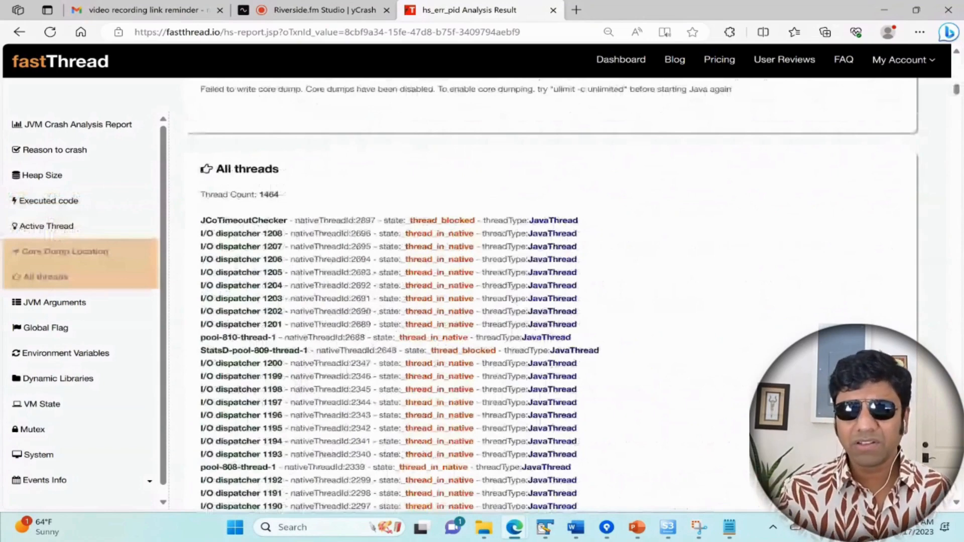
Scroll past the 1,464-thread list down to the JVM Arguments table.
{"action": "left_click", "coordinate": [46, 226]}
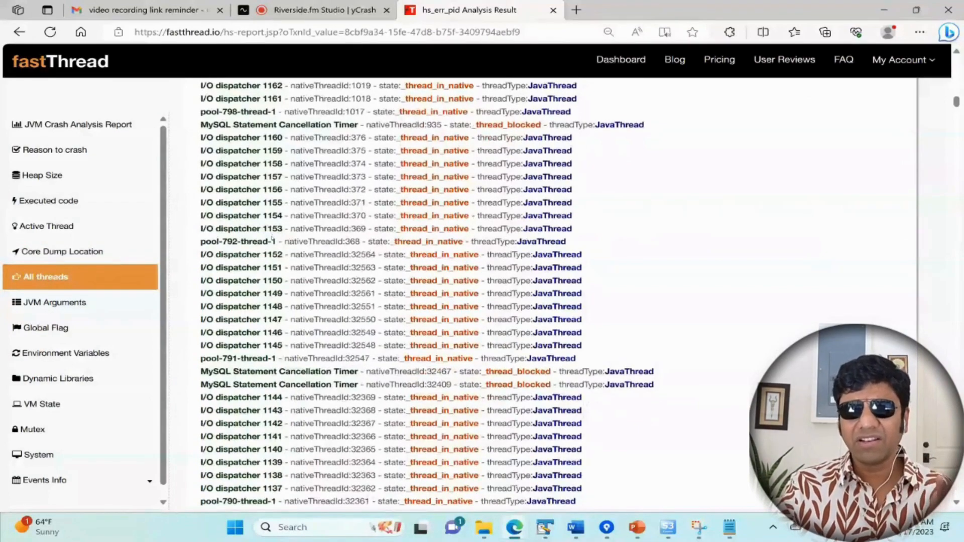
{"action": "scroll", "scroll_direction": "down", "scroll_amount": 3}
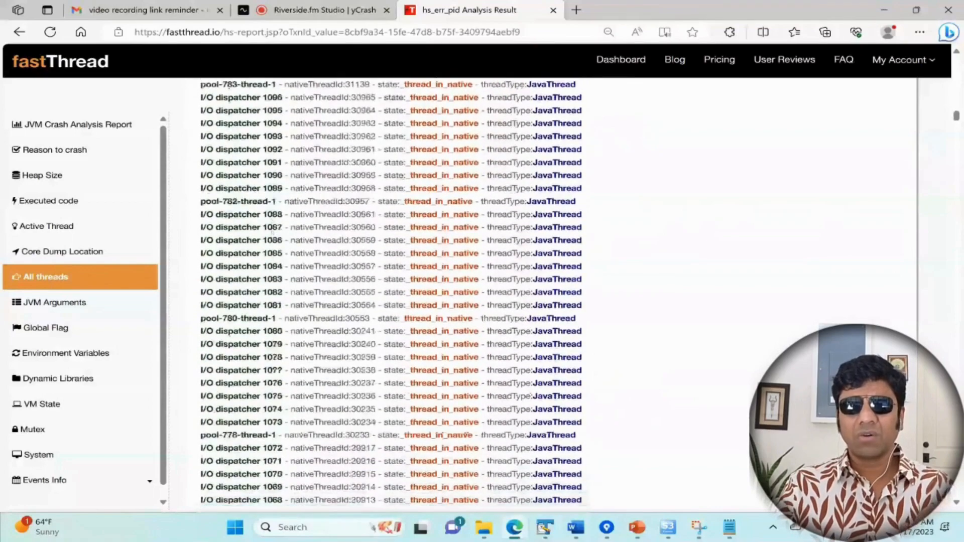
{"action": "scroll", "scroll_direction": "down", "scroll_amount": 3}
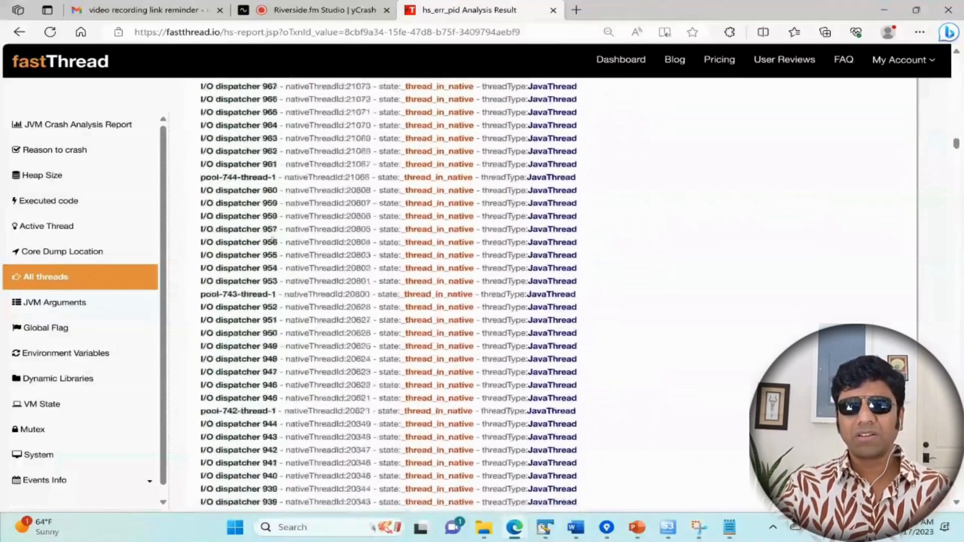
{"action": "scroll", "scroll_direction": "down", "scroll_amount": 3}
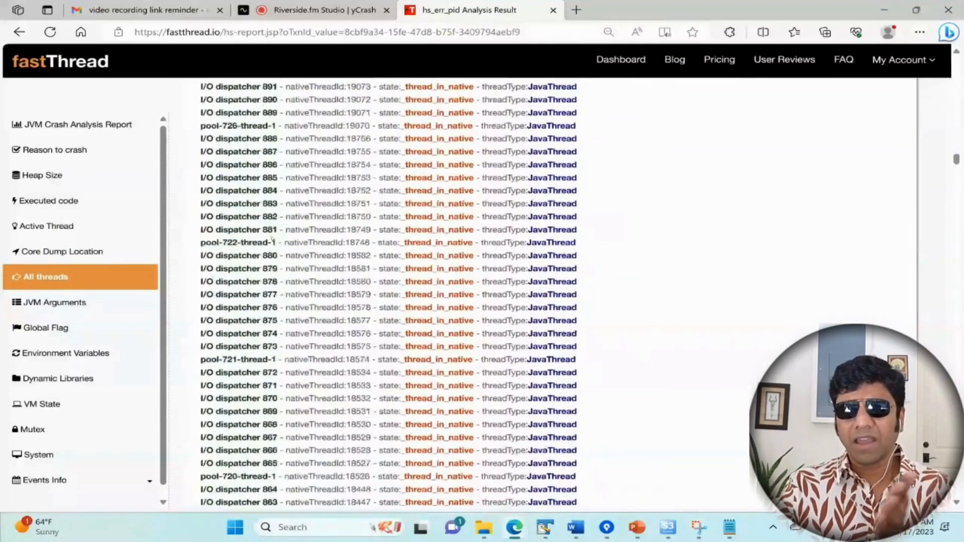
{"action": "scroll", "scroll_direction": "down", "scroll_amount": 3}
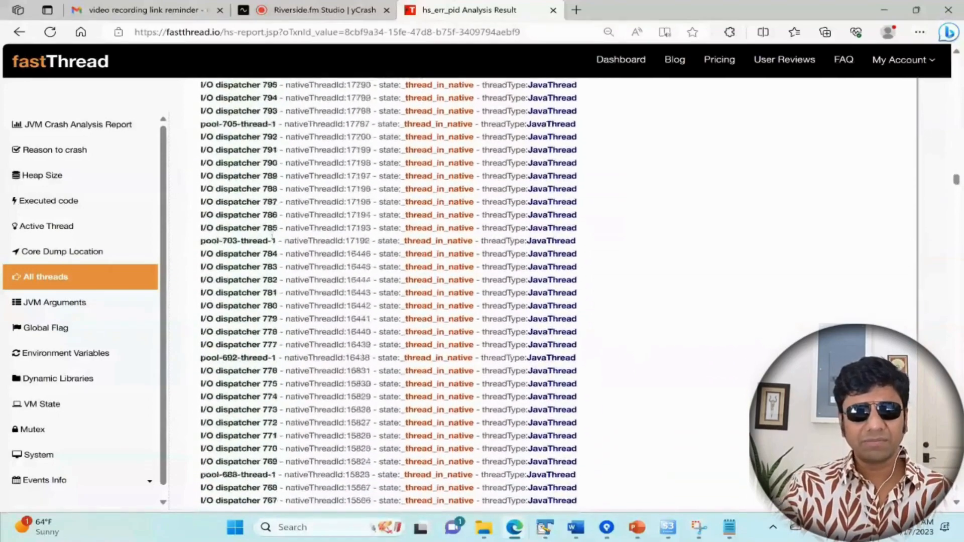
{"action": "scroll", "scroll_direction": "down", "scroll_amount": 3}
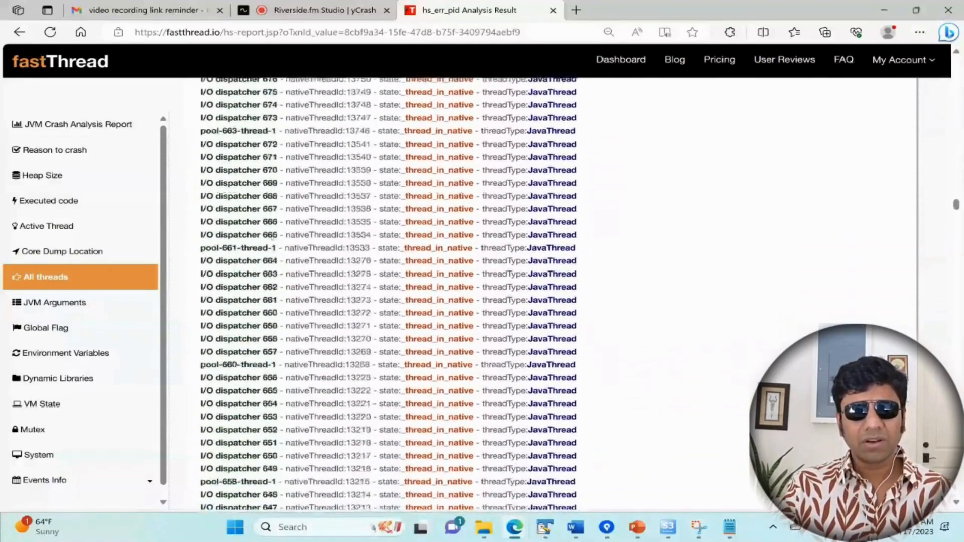
{"action": "scroll", "scroll_direction": "down", "scroll_amount": 3}
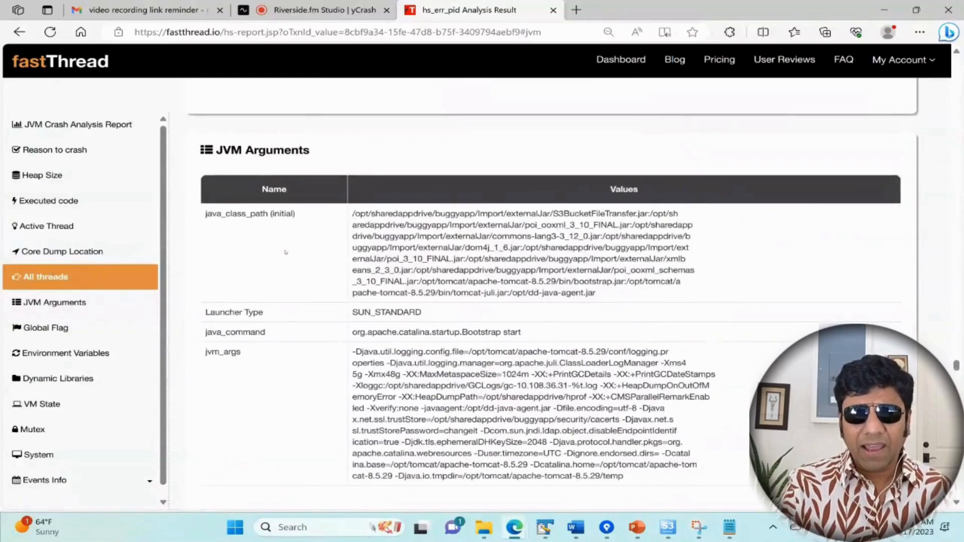
Scroll past the empty Global Flag and Environment Variables to the Dynamic Libraries heading.
{"action": "scroll", "scroll_direction": "down", "scroll_amount": 3}
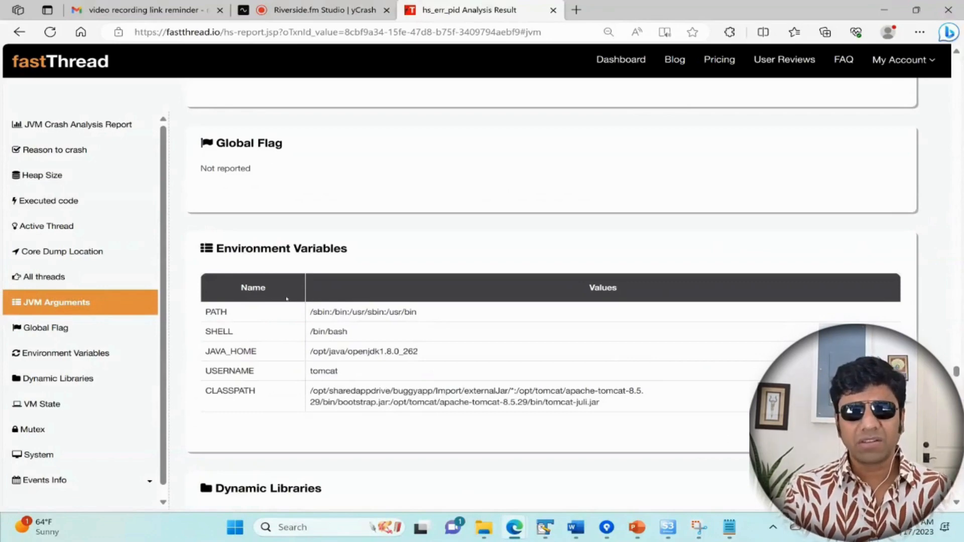
{"action": "scroll", "scroll_direction": "down", "scroll_amount": 3}
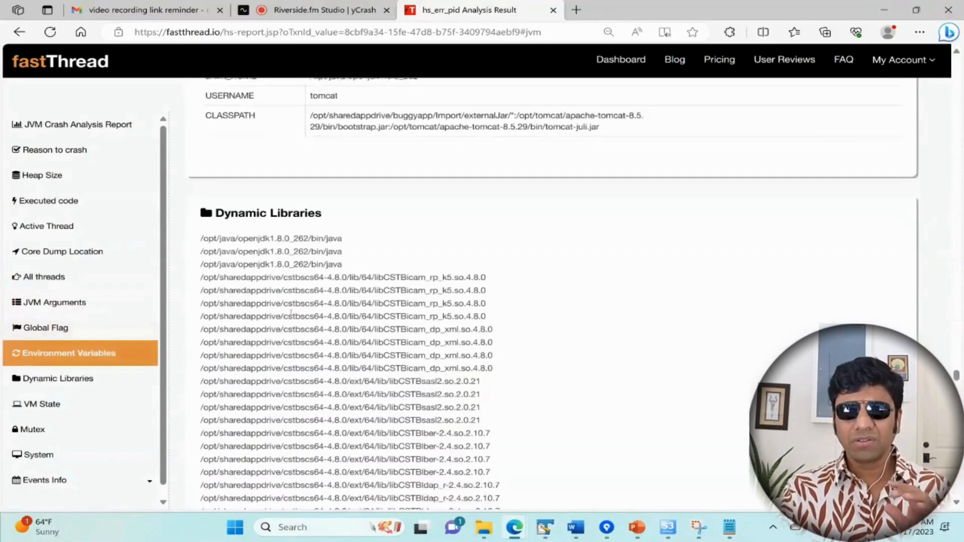
{"action": "scroll", "scroll_direction": "down", "scroll_amount": 3}
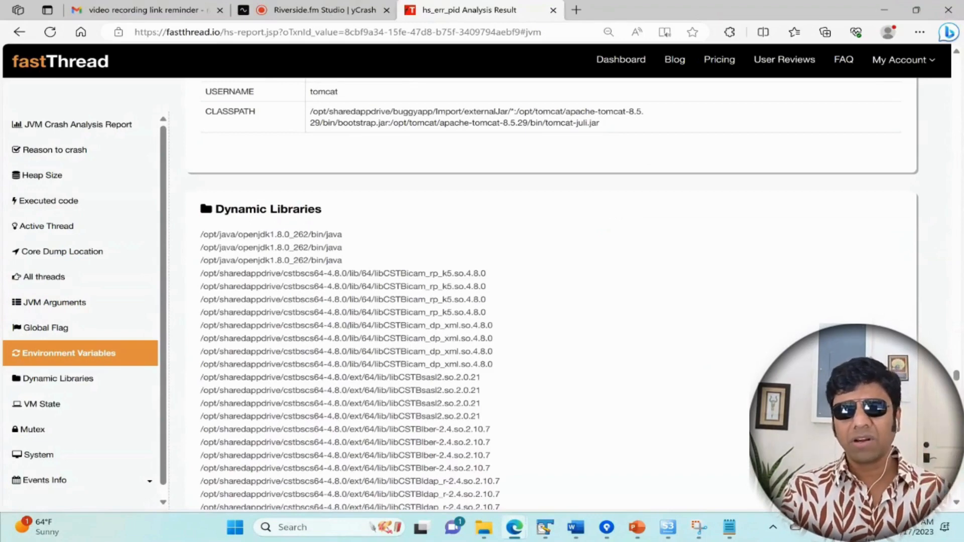
Browse the Dynamic Libraries list, then jump ahead via Mutex to System details.
{"action": "left_click", "coordinate": [58, 378]}
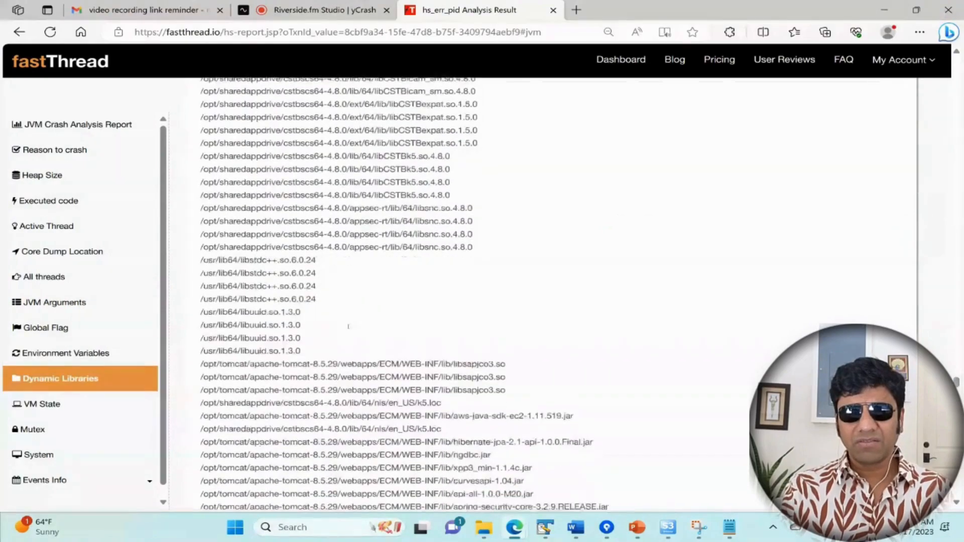
{"action": "scroll", "scroll_direction": "down", "scroll_amount": 3}
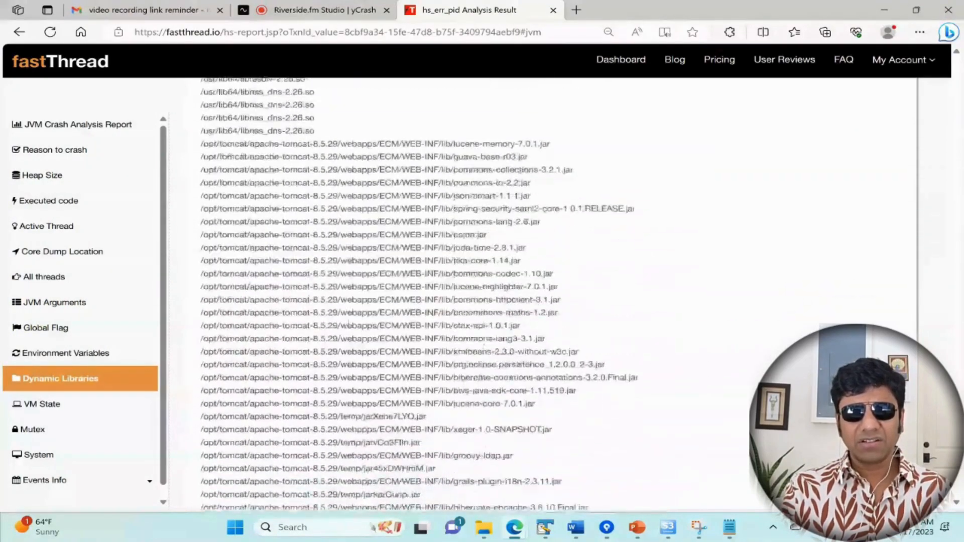
{"action": "scroll", "scroll_direction": "down", "scroll_amount": 3}
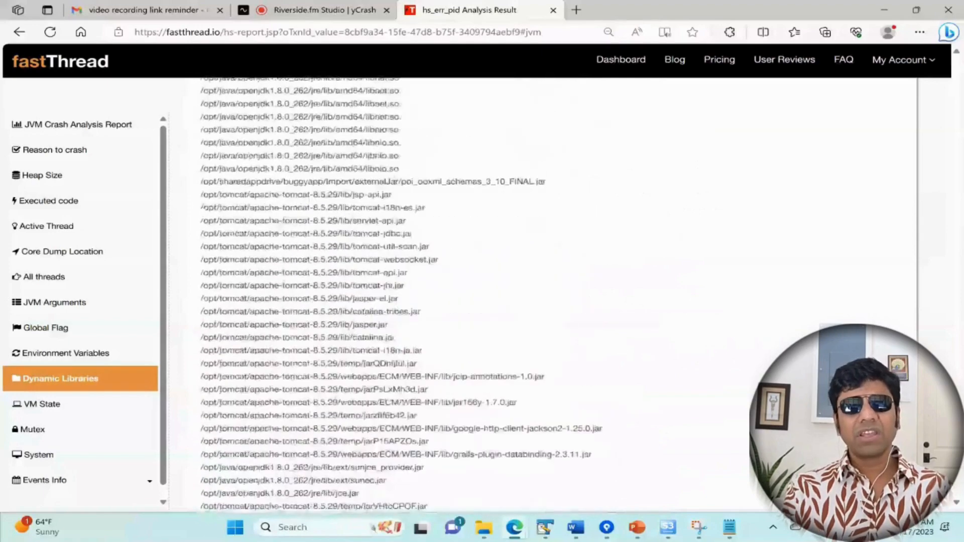
{"action": "left_click", "coordinate": [42, 403]}
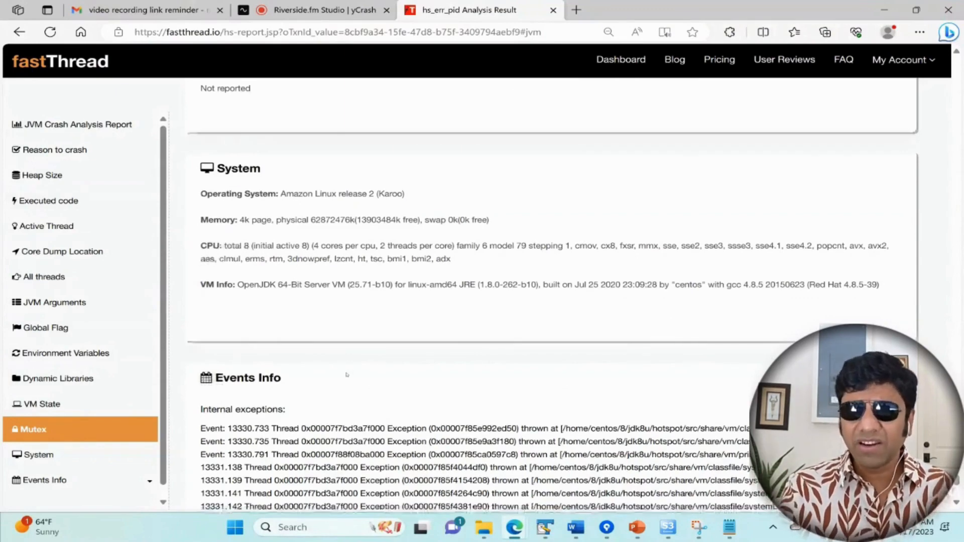
Review System details (Amazon Linux, memory, CPU, JVM), then jump to Events Info.
{"action": "left_click", "coordinate": [38, 455]}
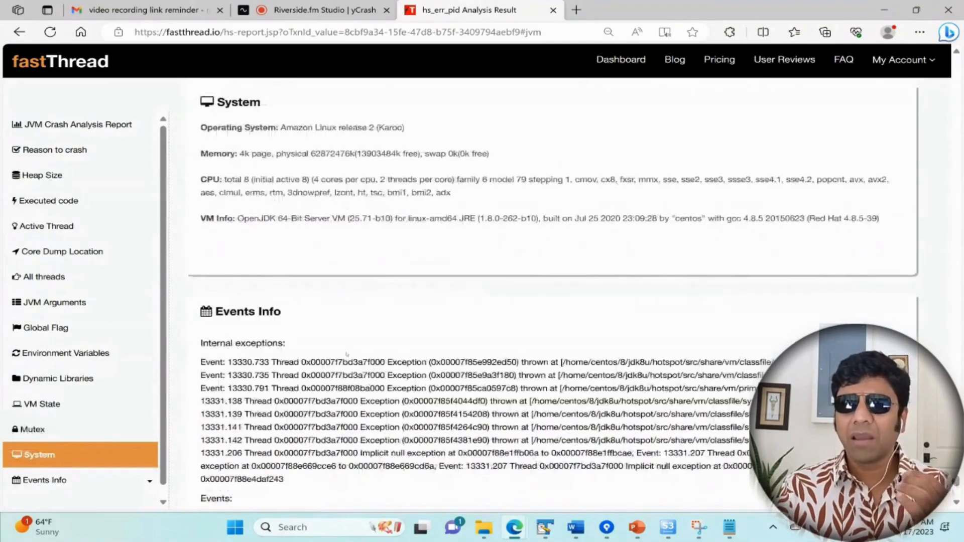
{"action": "scroll", "scroll_direction": "down", "scroll_amount": 3}
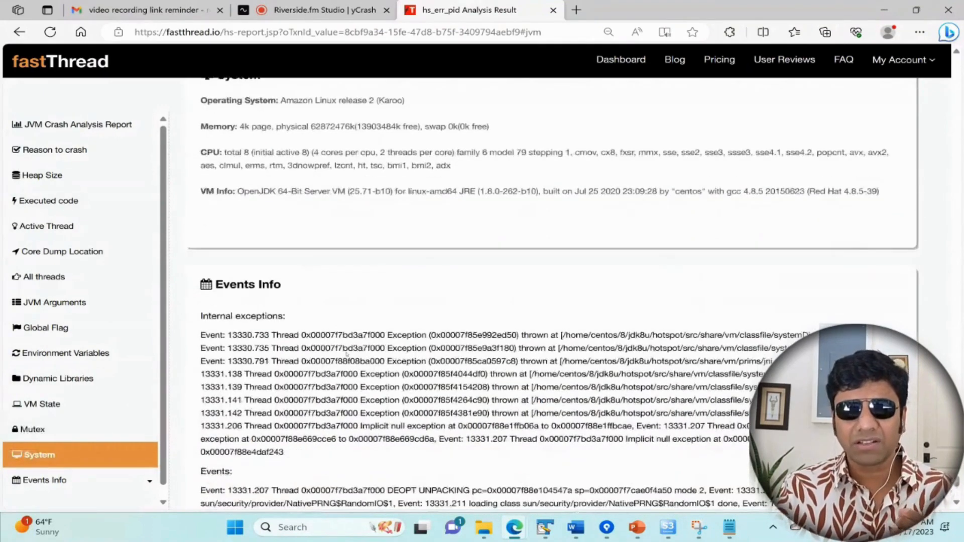
{"action": "scroll", "scroll_direction": "down", "scroll_amount": 3}
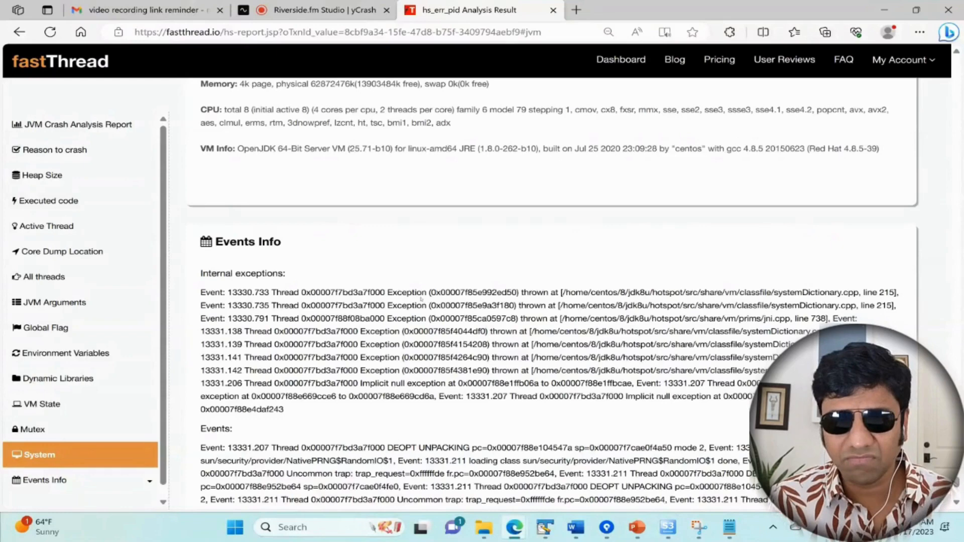
{"action": "double_click", "coordinate": [406, 292]}
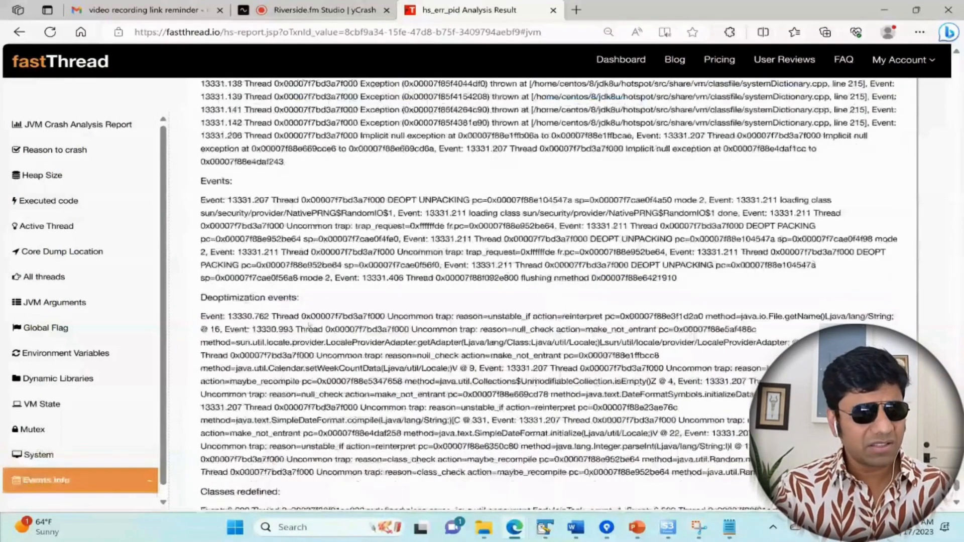
Scroll Events Info through Classes redefined down to Compilation events.
{"action": "scroll", "scroll_direction": "down", "scroll_amount": 3}
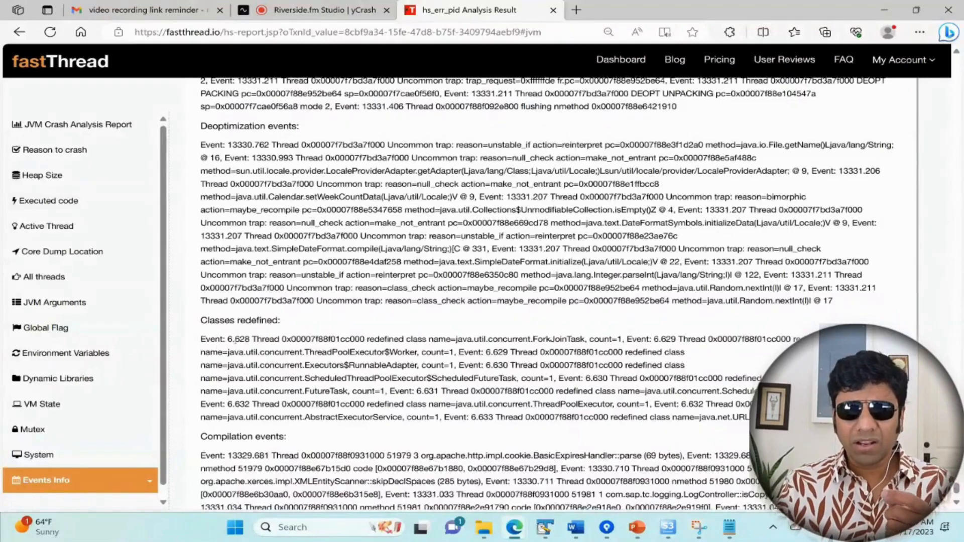
{"action": "scroll", "scroll_direction": "down", "scroll_amount": 3}
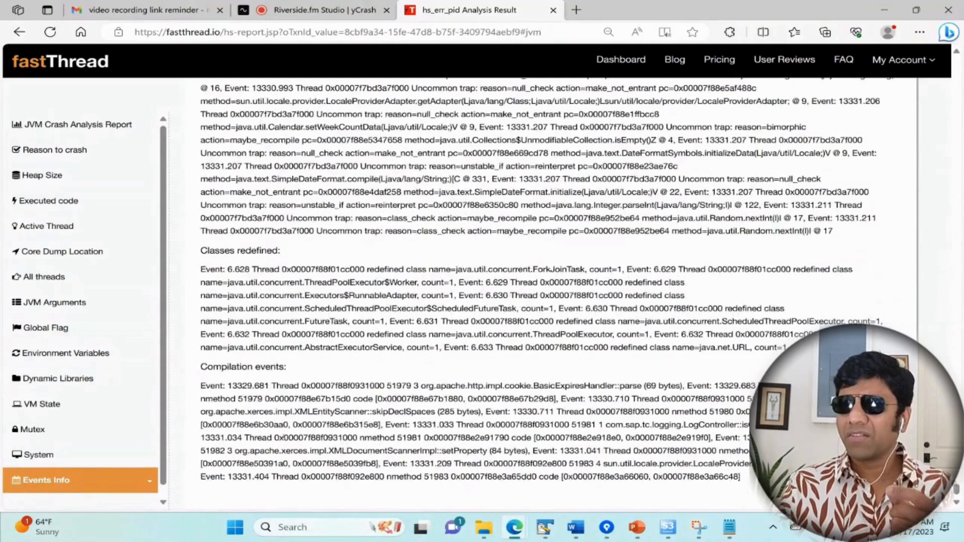